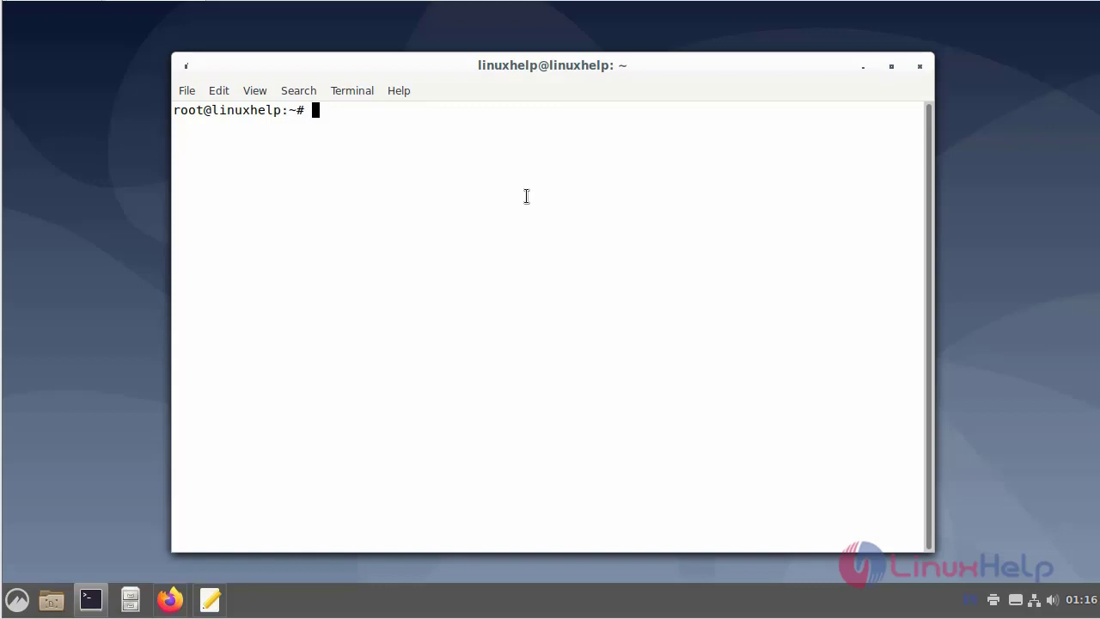
- Check /etc/os-release for Debian 11 (bullseye) and confirm php -v reports PHP 7.4.28
type("cat /et")
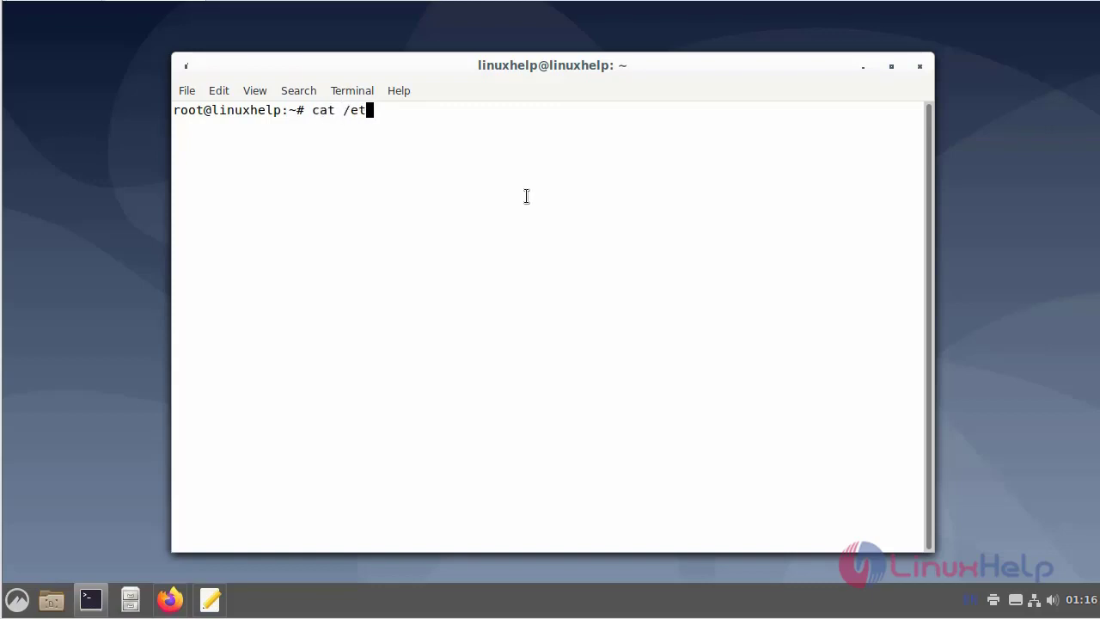
type("c/os-release")
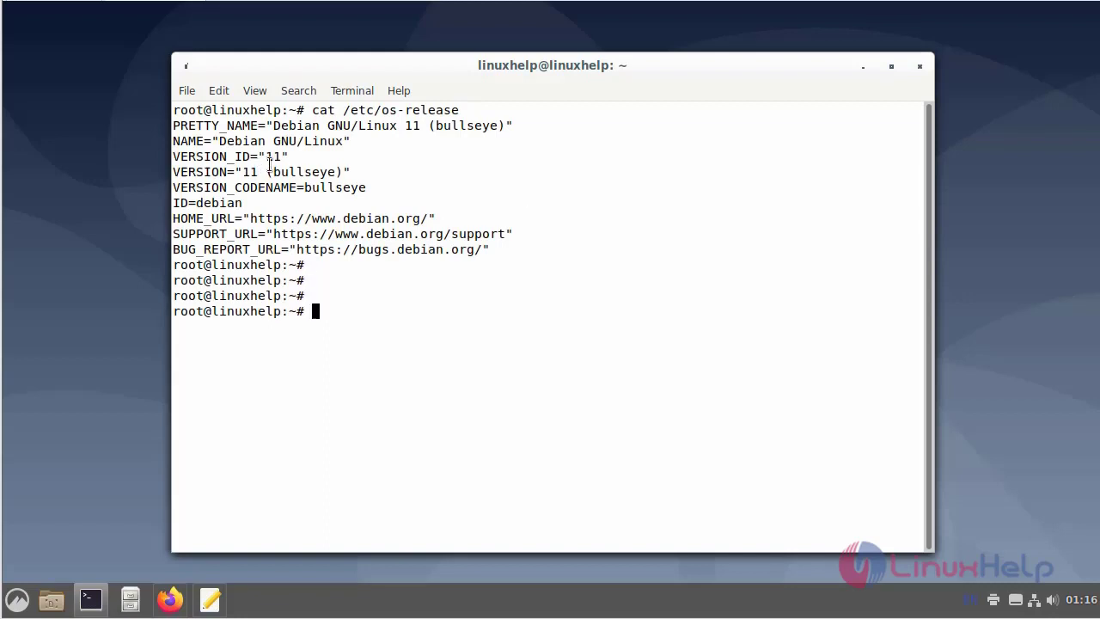
type("php -v")
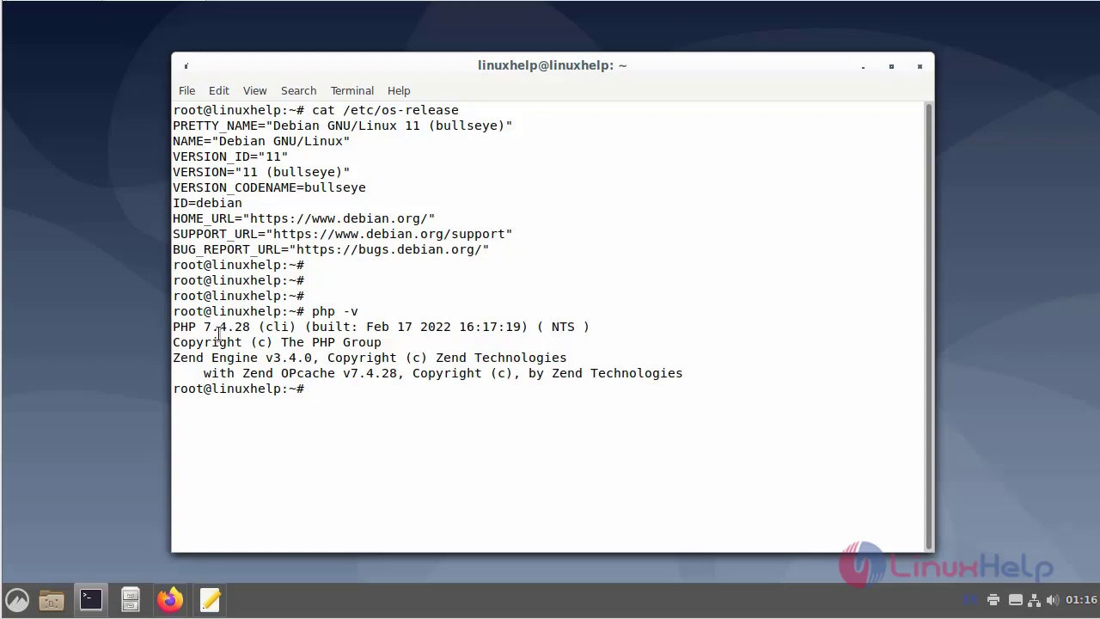
key("Return")
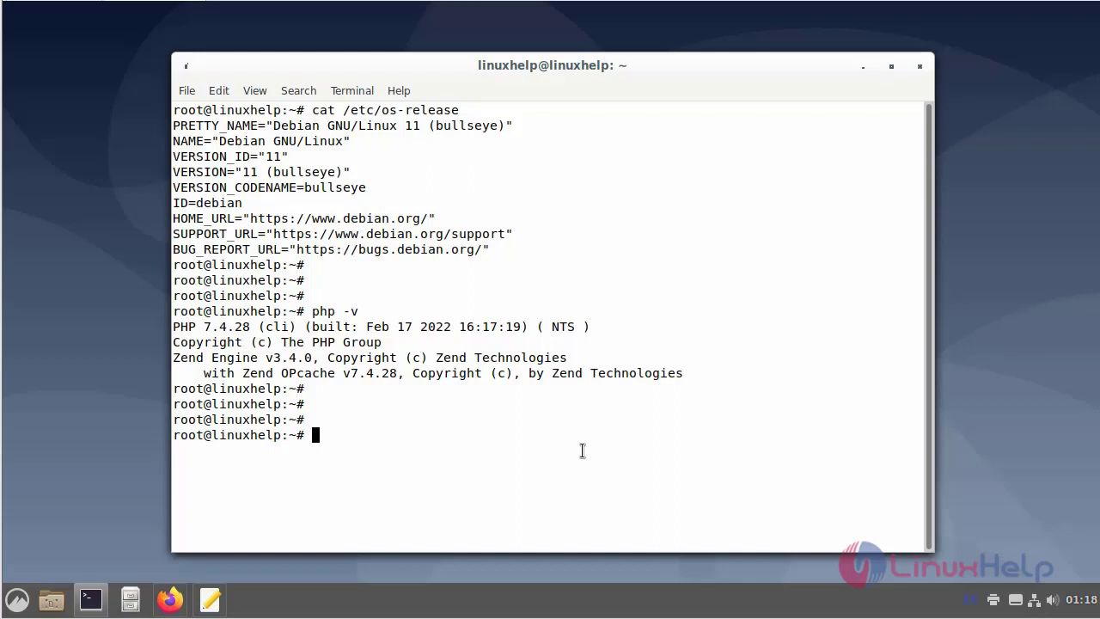
- Install lsb-release, apt-transport-https and ca-certificates with apt
type("sudo")
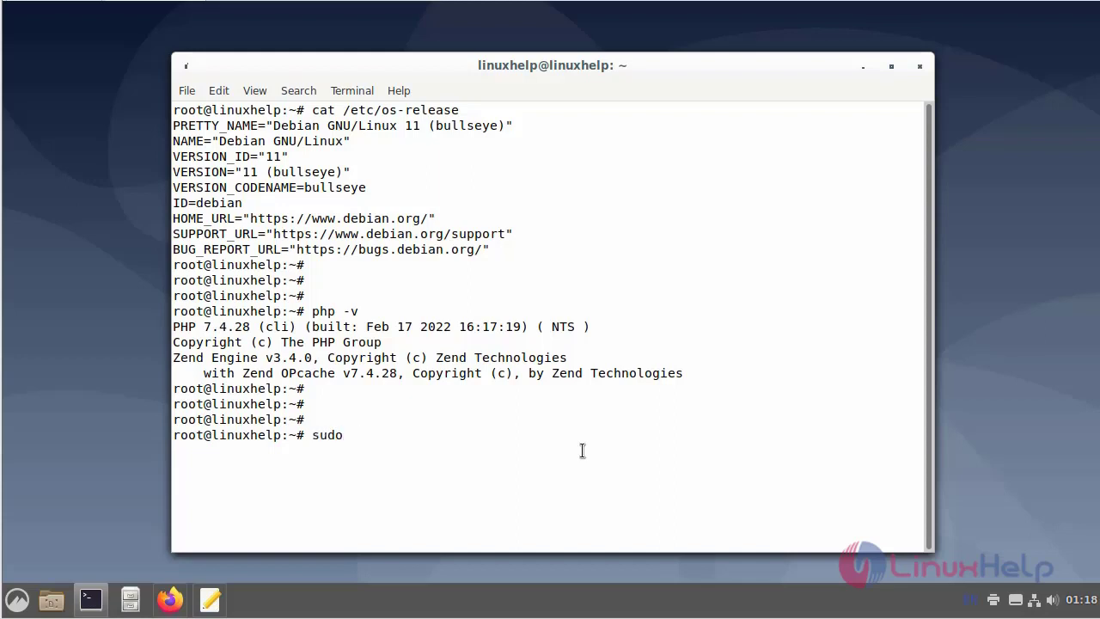
type("apt -")
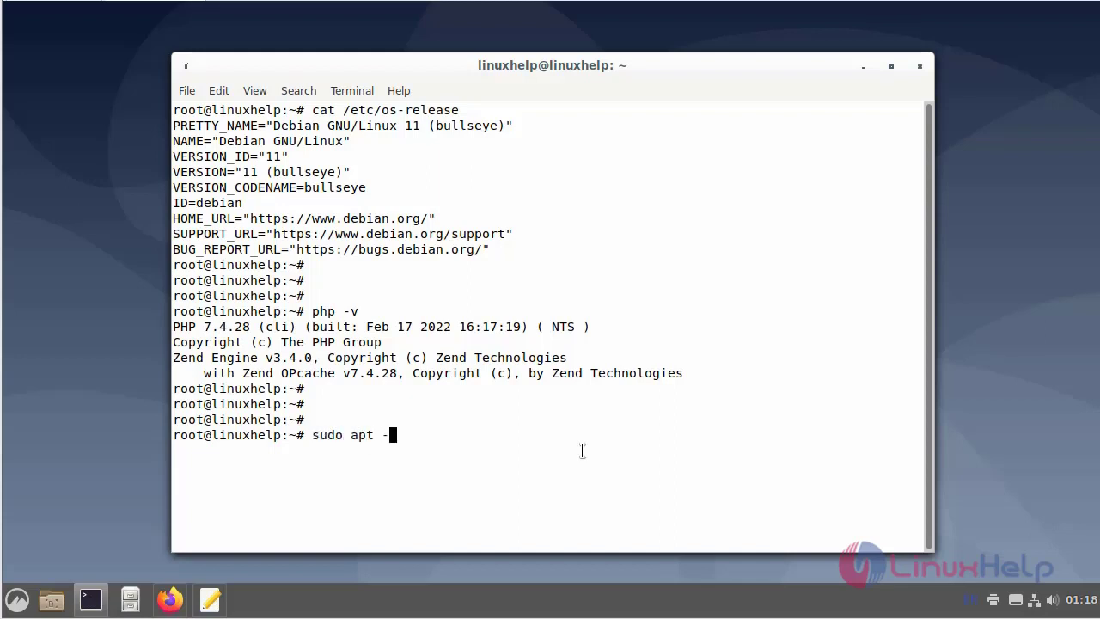
type("y install lsb-release apt-transport-https ca-certificates")
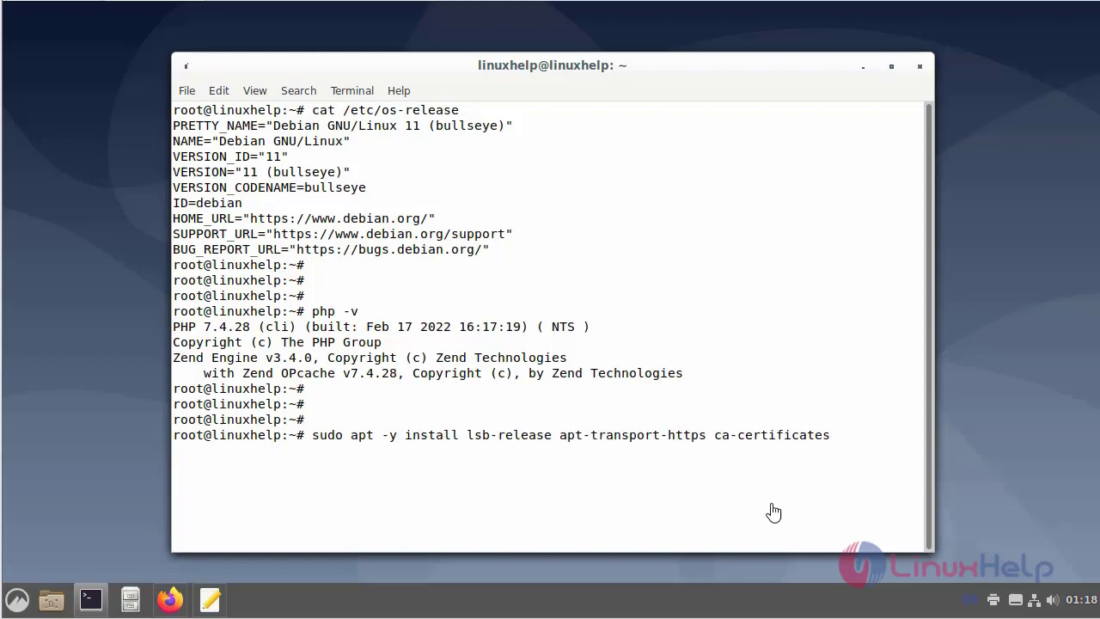
key("Return")
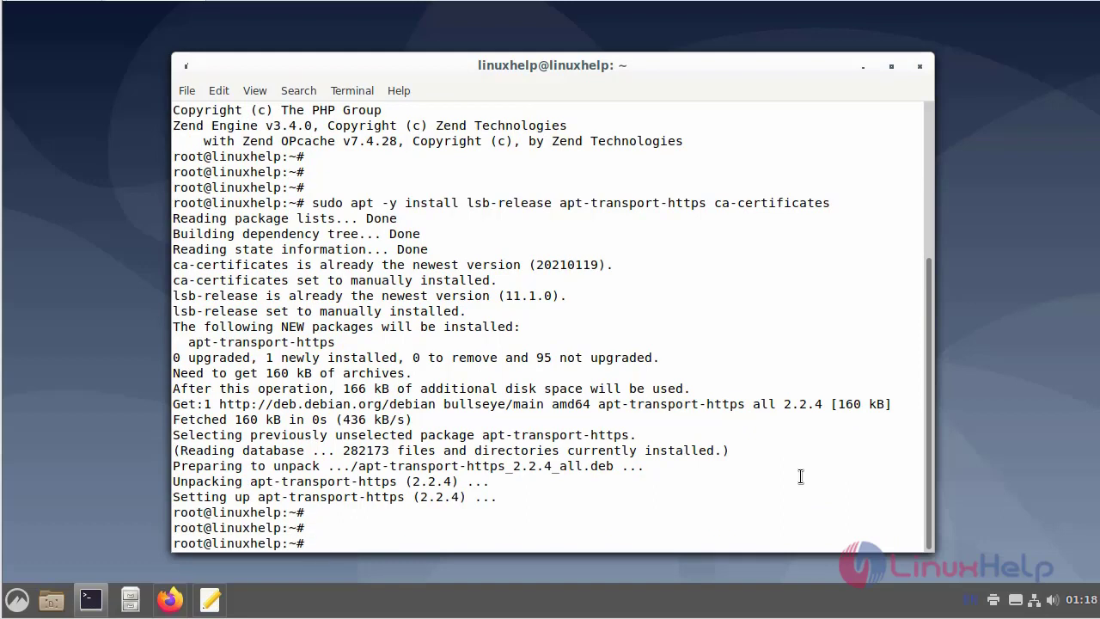
- Download the Sury apt.gpg signing key with wget
type("sudo")
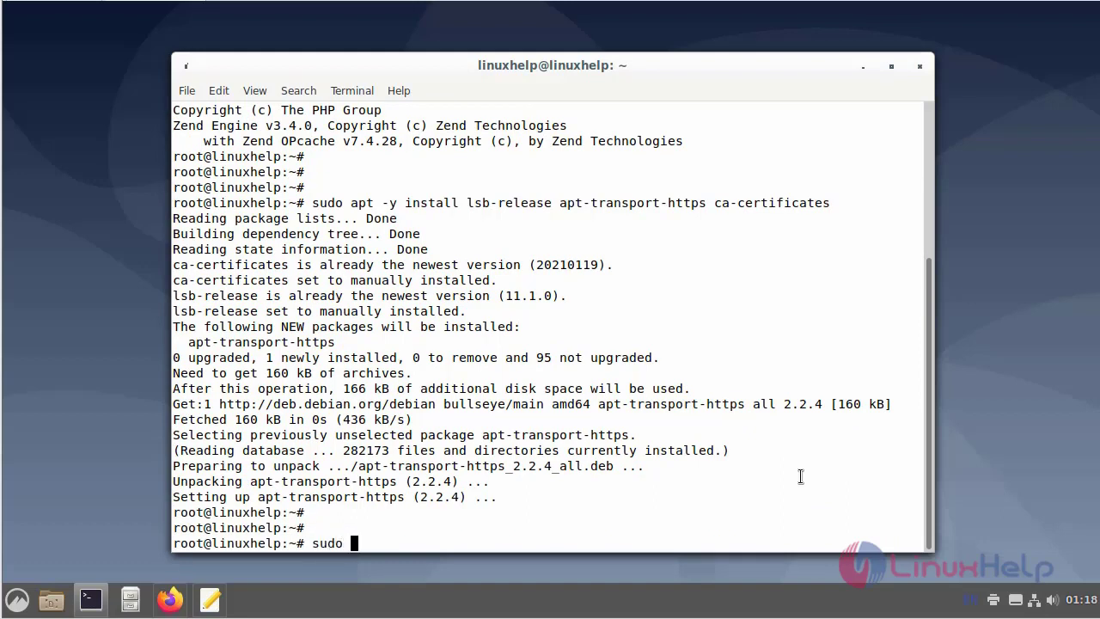
type("wg")
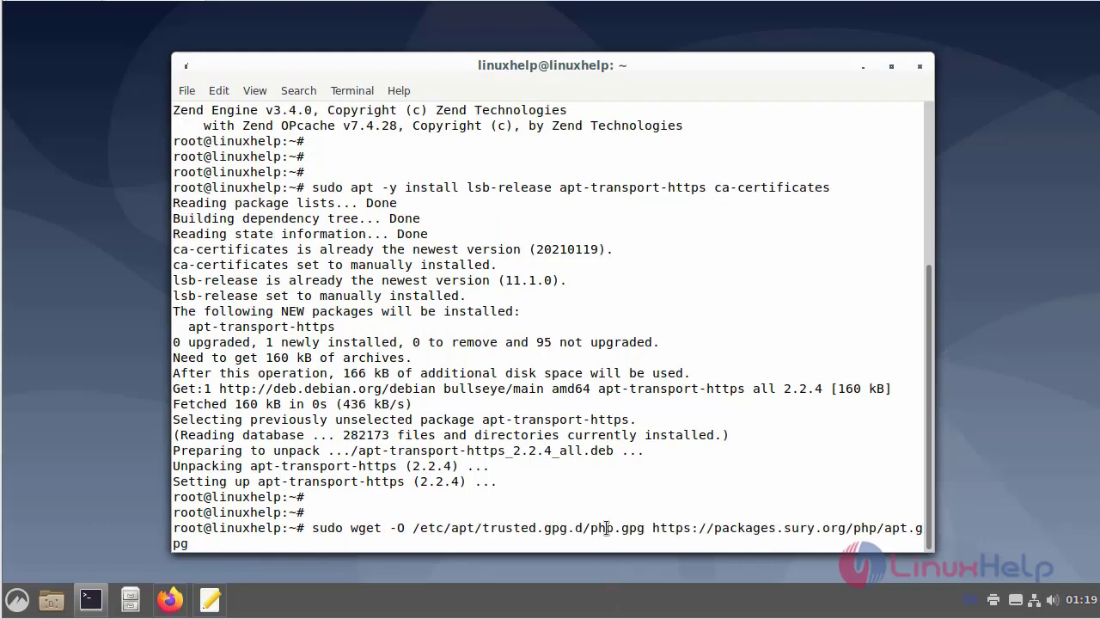
key("Return")
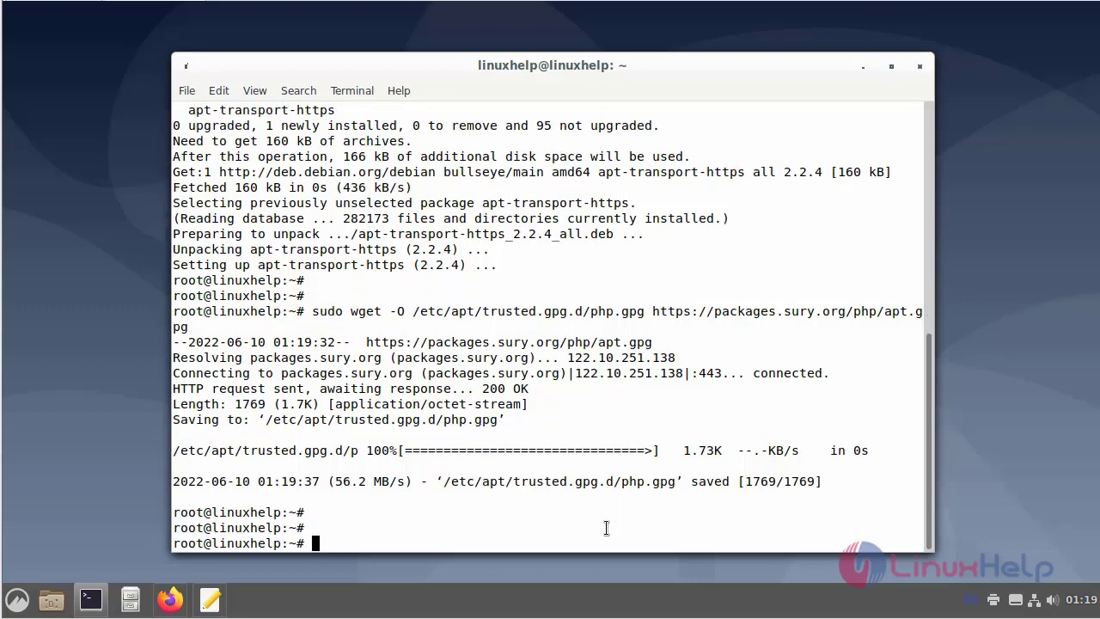
- Add the Sury bullseye deb line to sources.list.d/php.list using tee
type("echo \"")
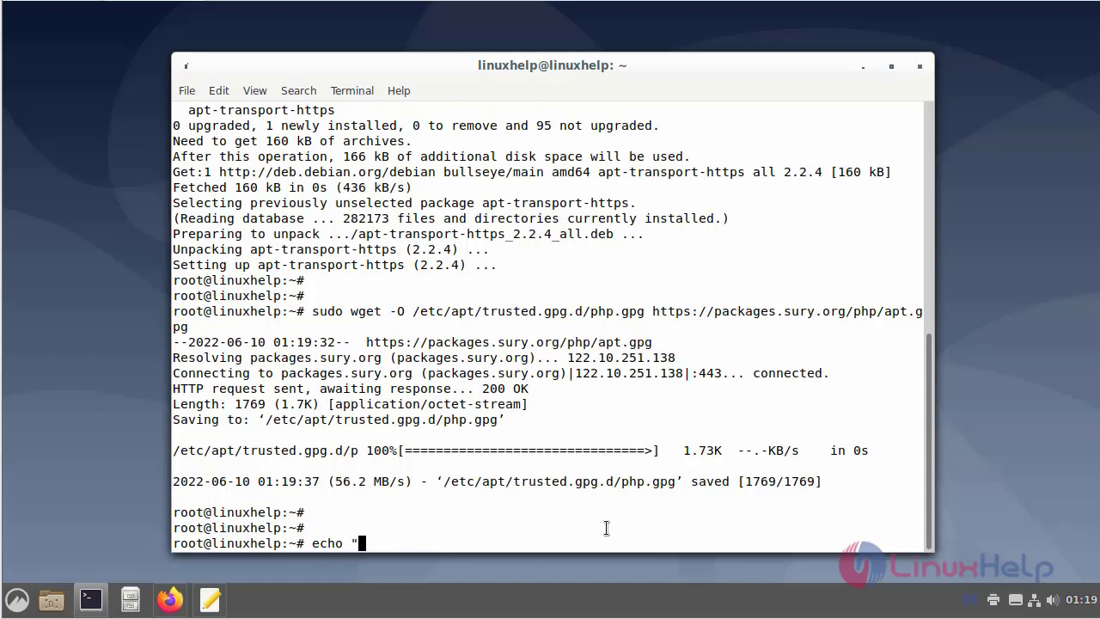
type("deb")
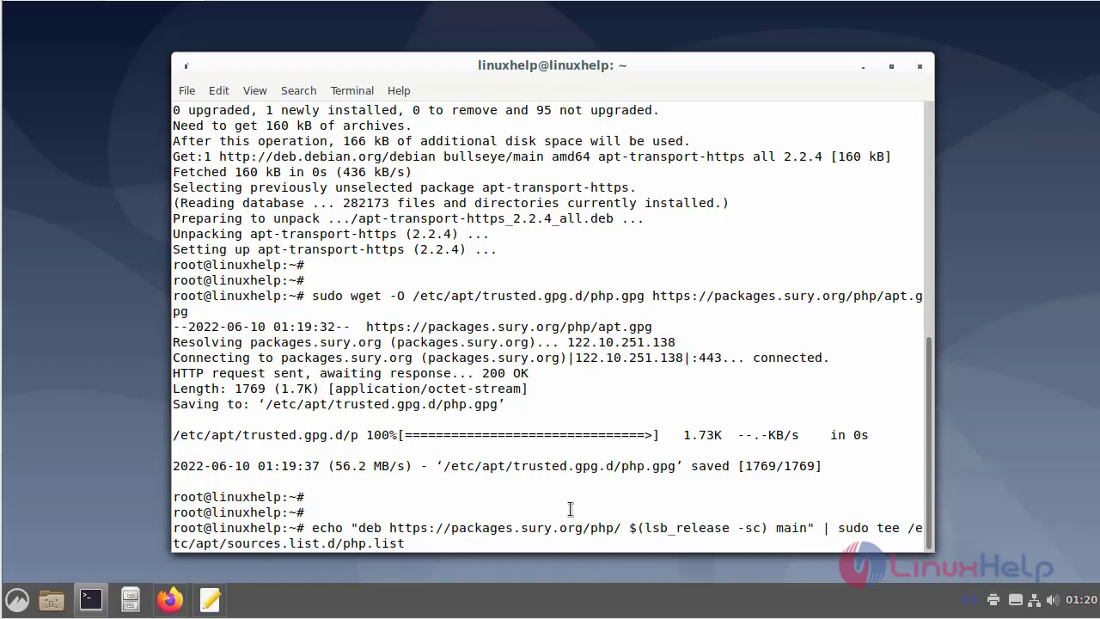
key("Return")
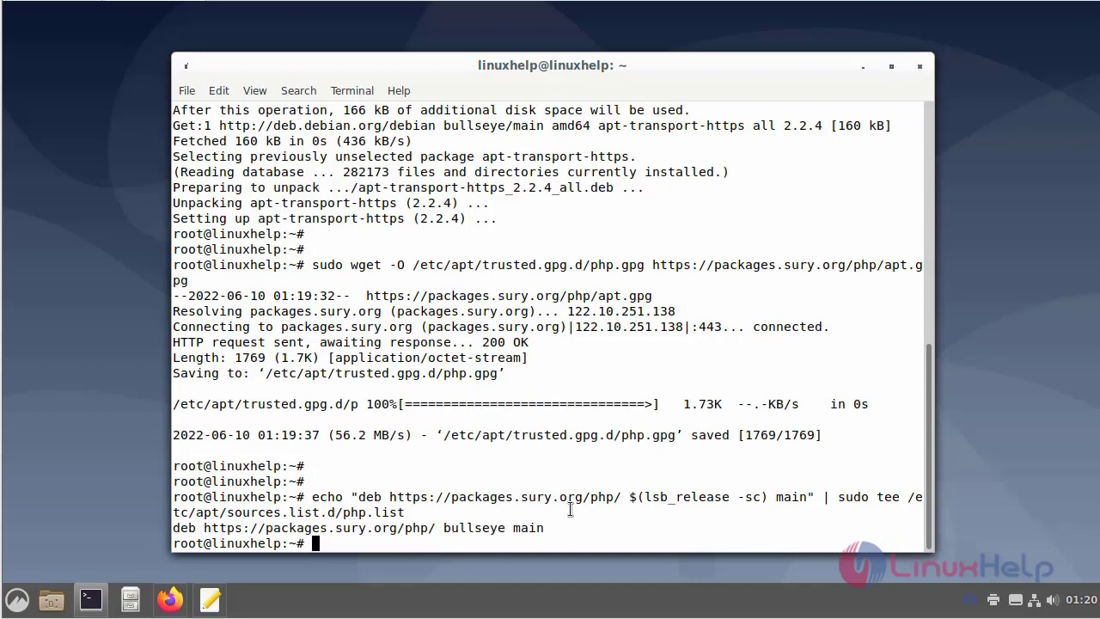
- Refresh apt and install php8.1 with its CLI, dev and Apache module packages
type("sudo apt up")
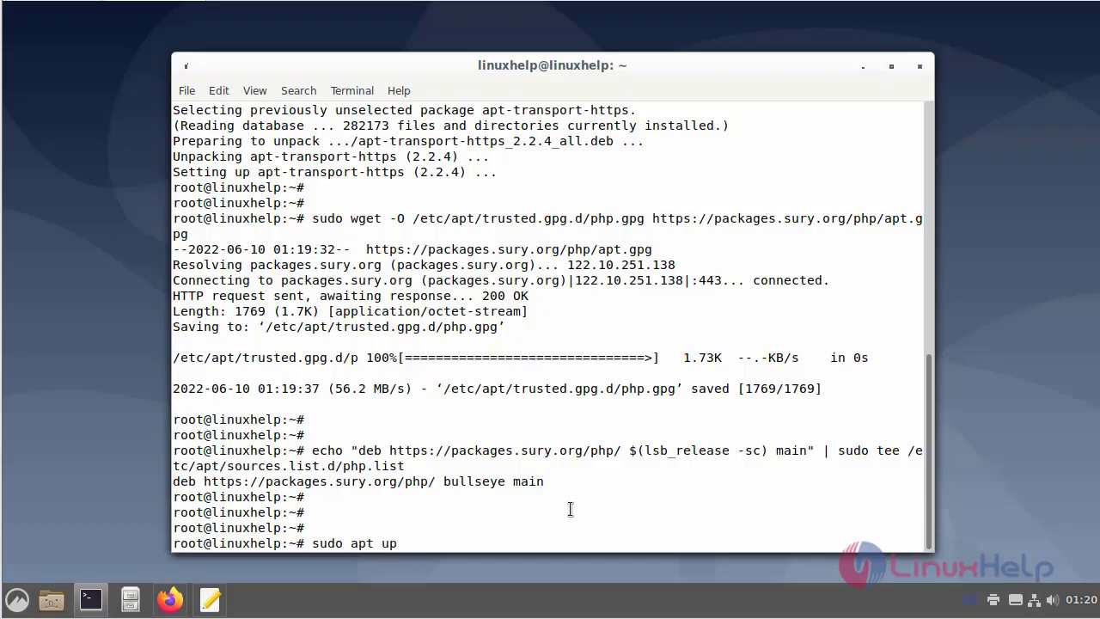
type("date")
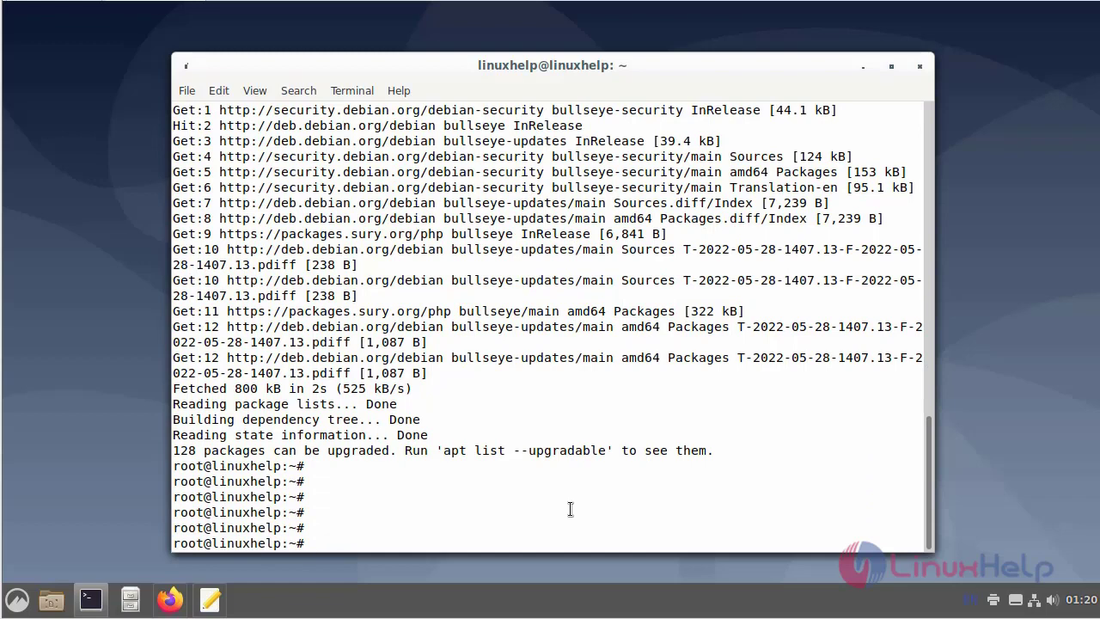
type("sud")
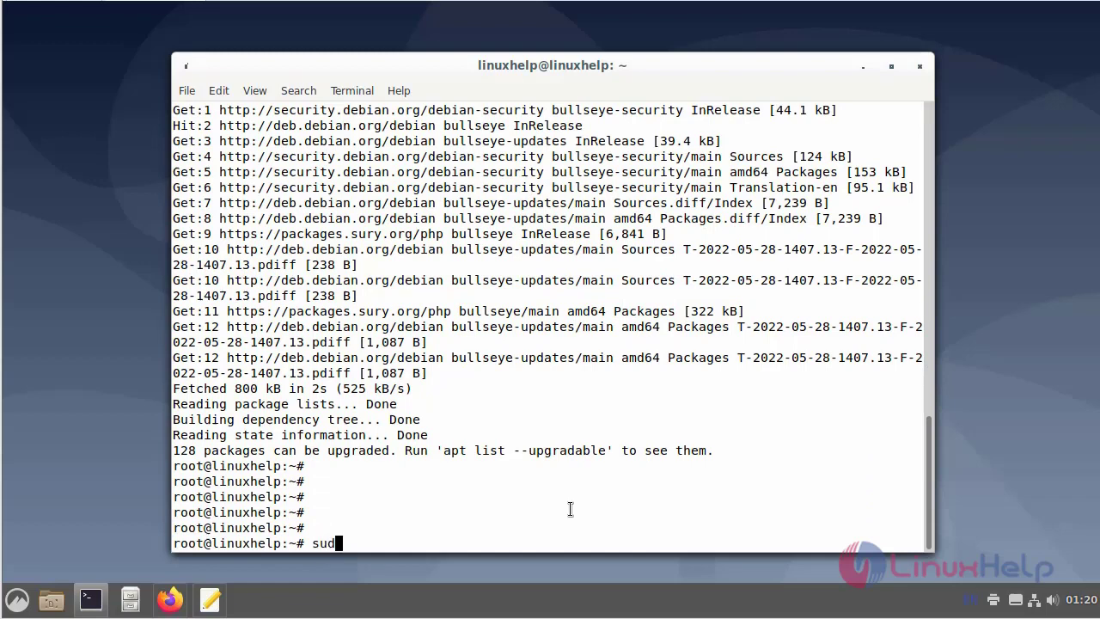
type("o apt")
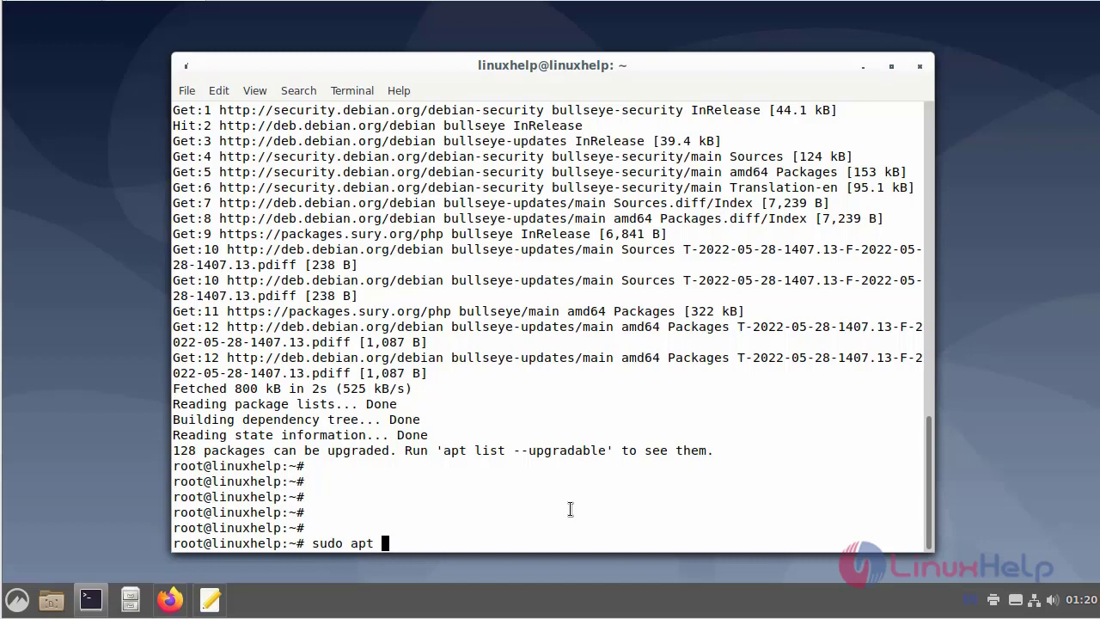
type("insta")
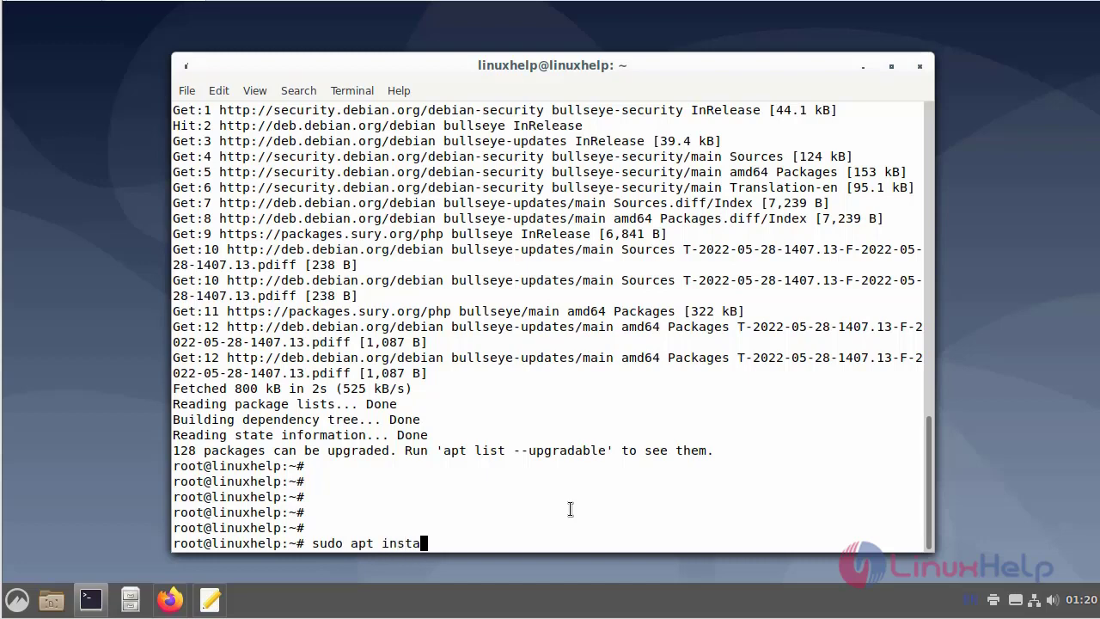
type("ll php")
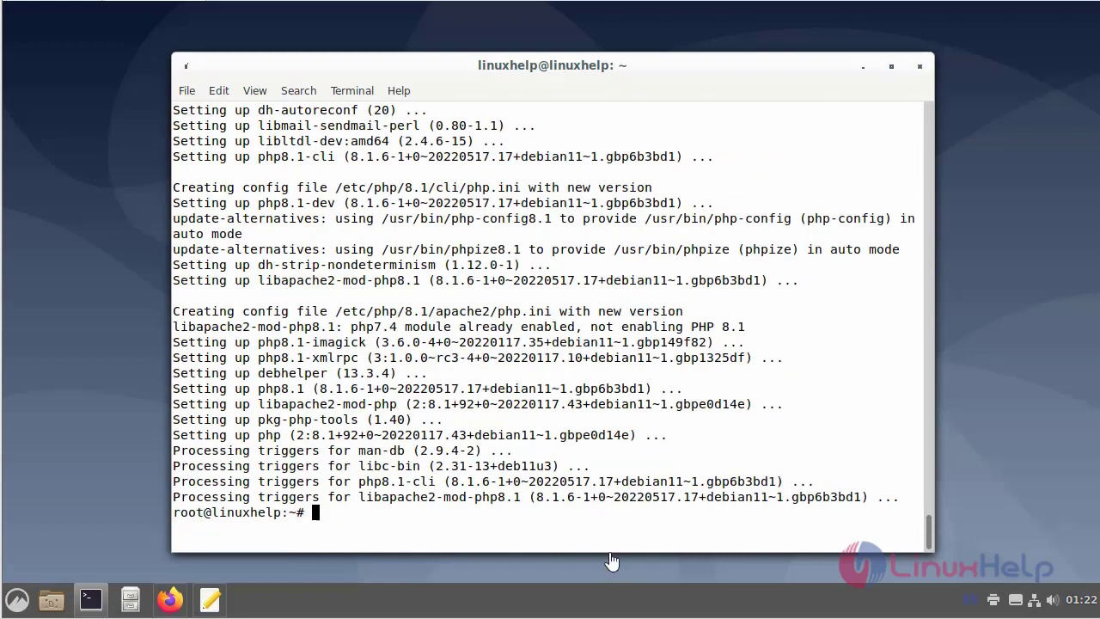
mouse_move(608, 518)
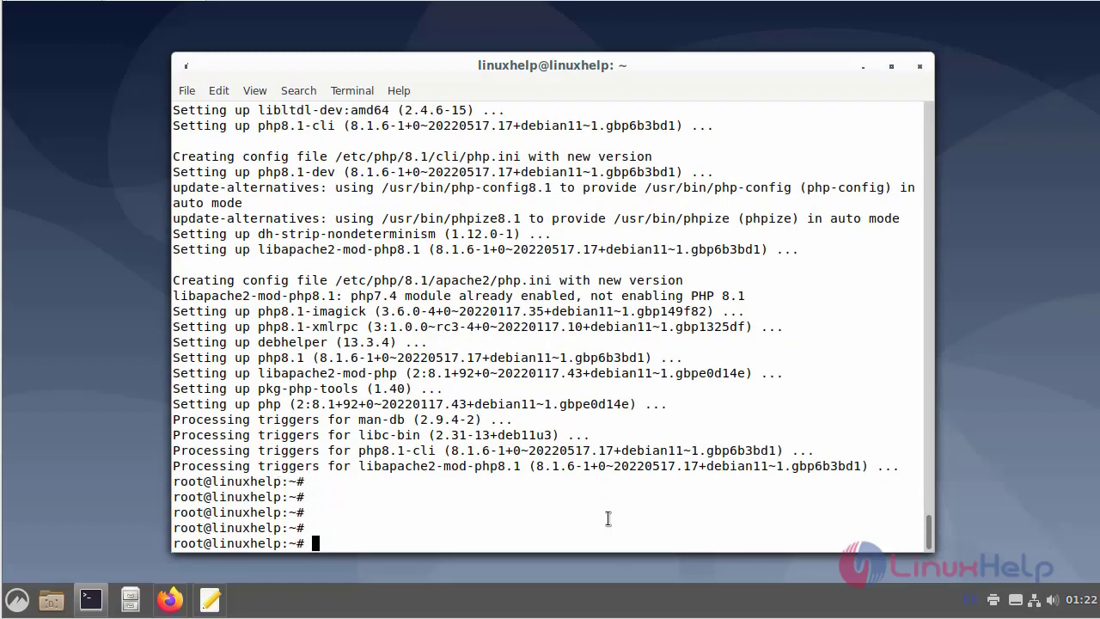
- Add the Sury repository line to /etc/apt/sources.list.d/php.list
type("sudo")
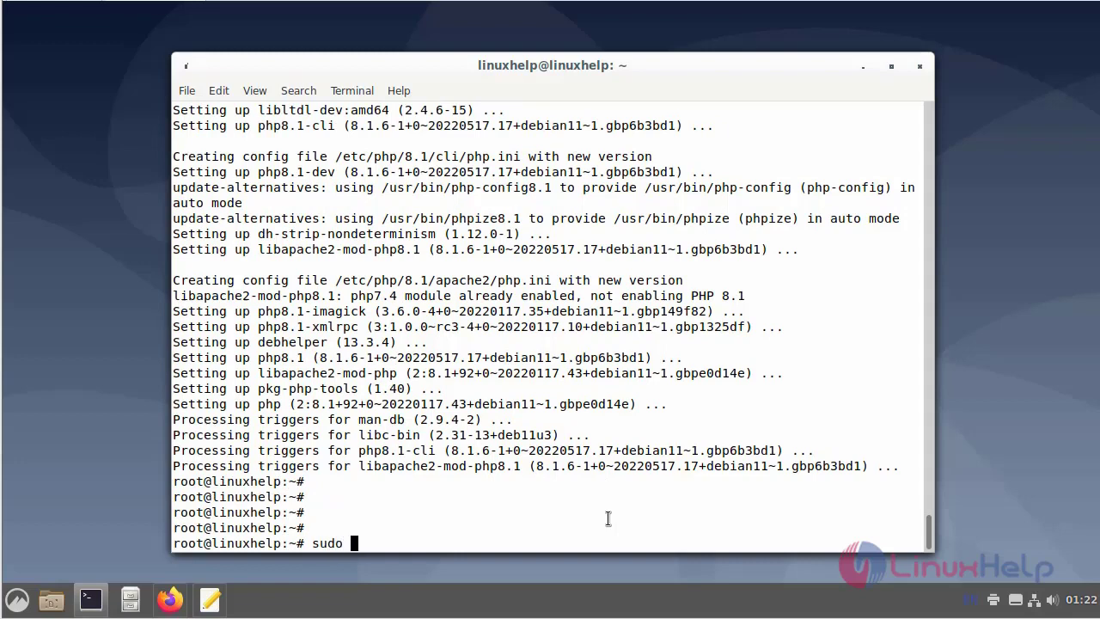
type("sh")
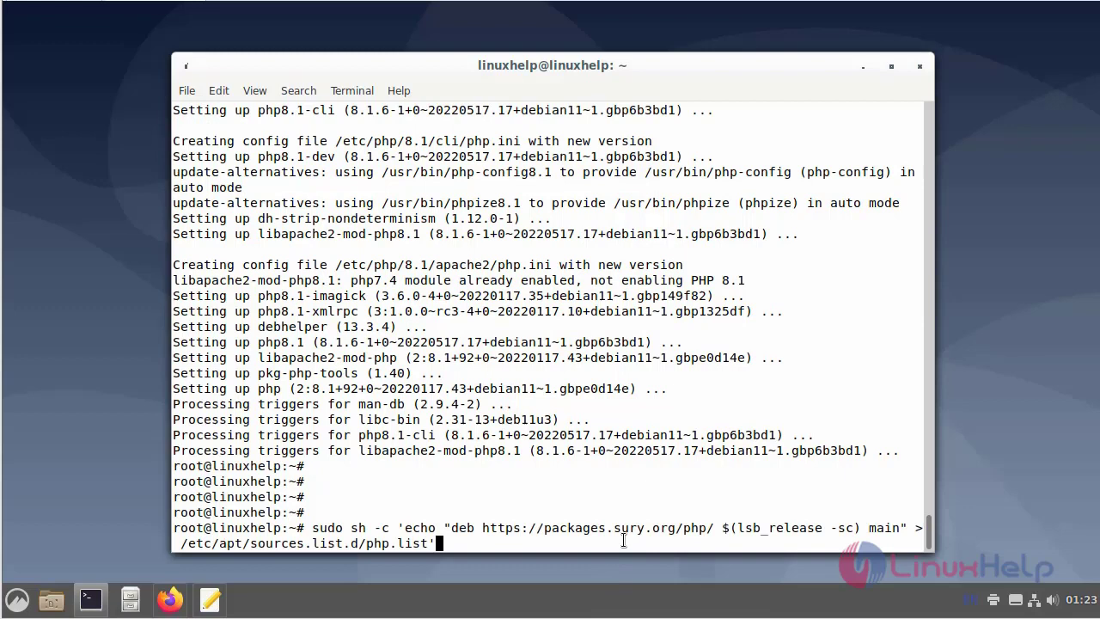
key("Return")
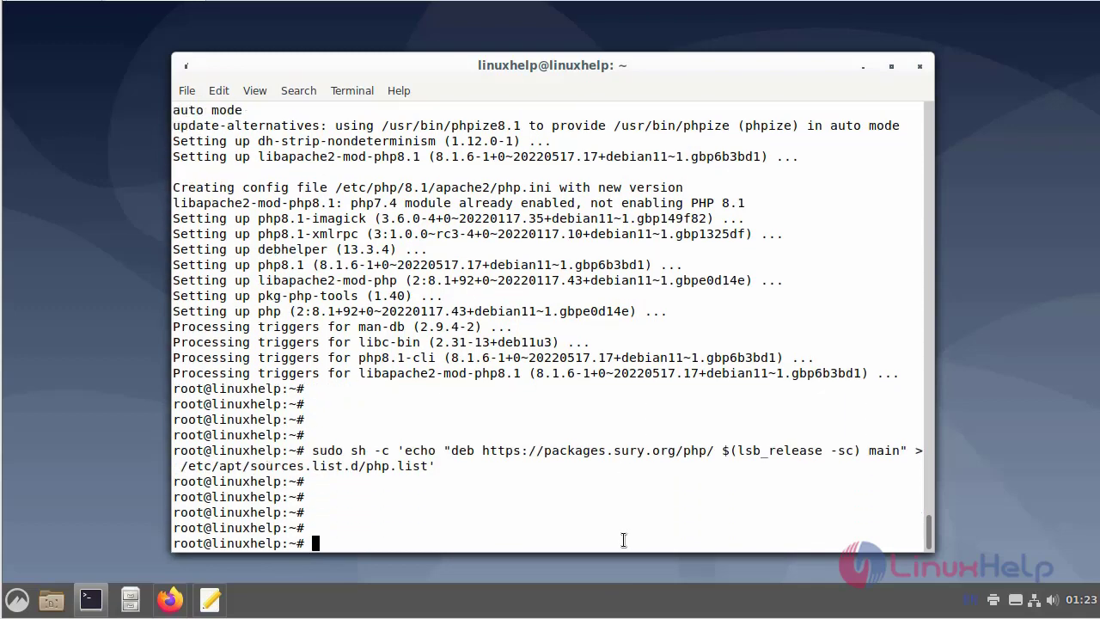
- Import the Sury apt.gpg key, run apt update, and confirm php -v still shows 7.4.28
type("w")
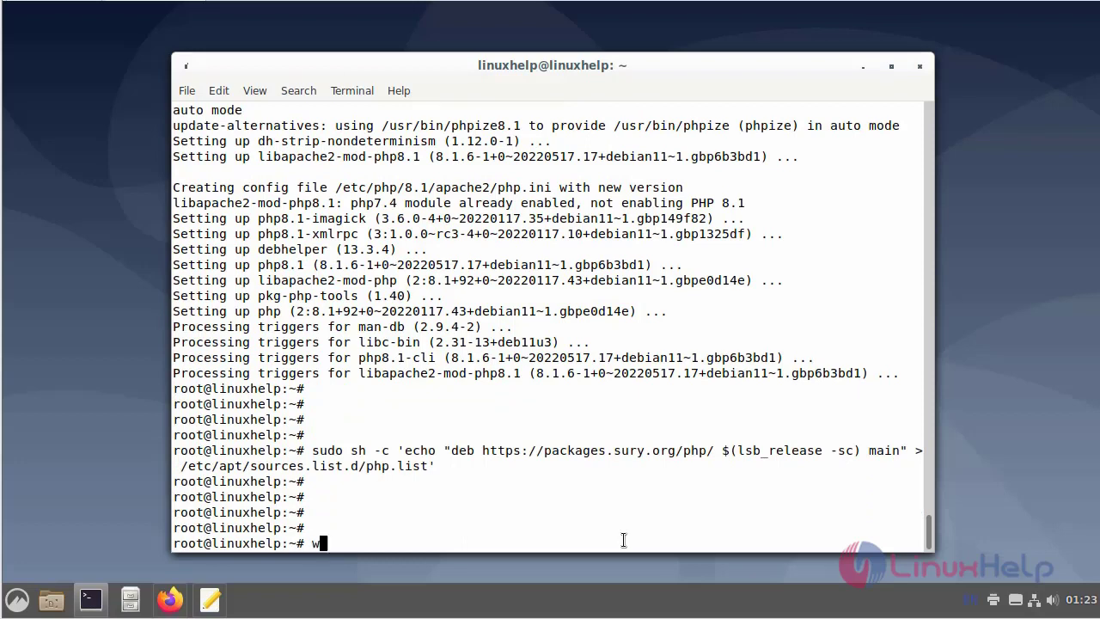
type("get")
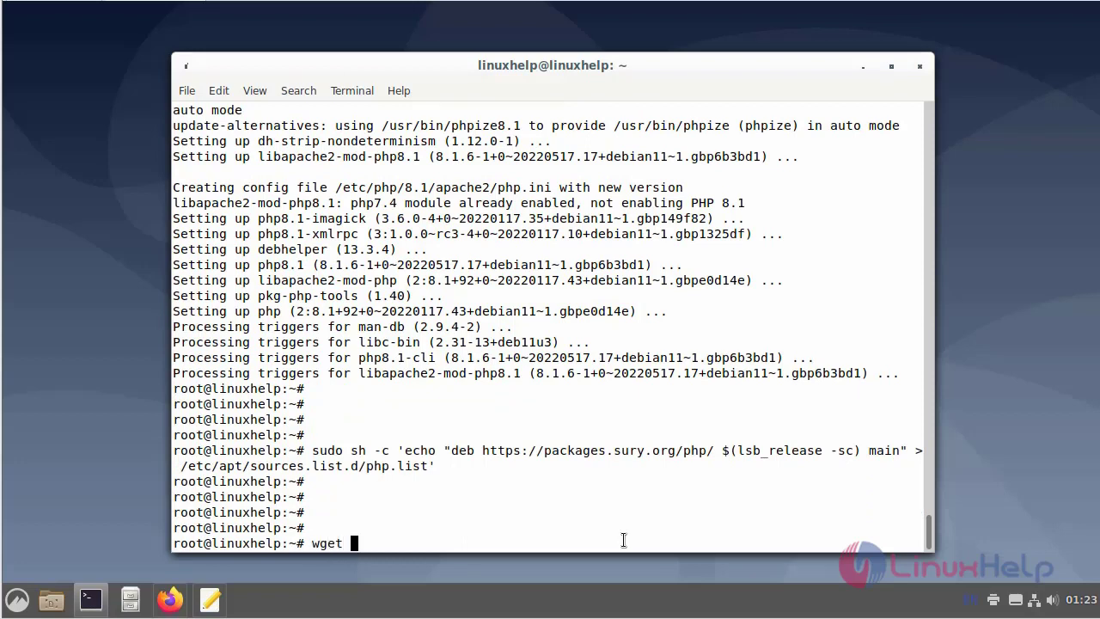
type("-q")
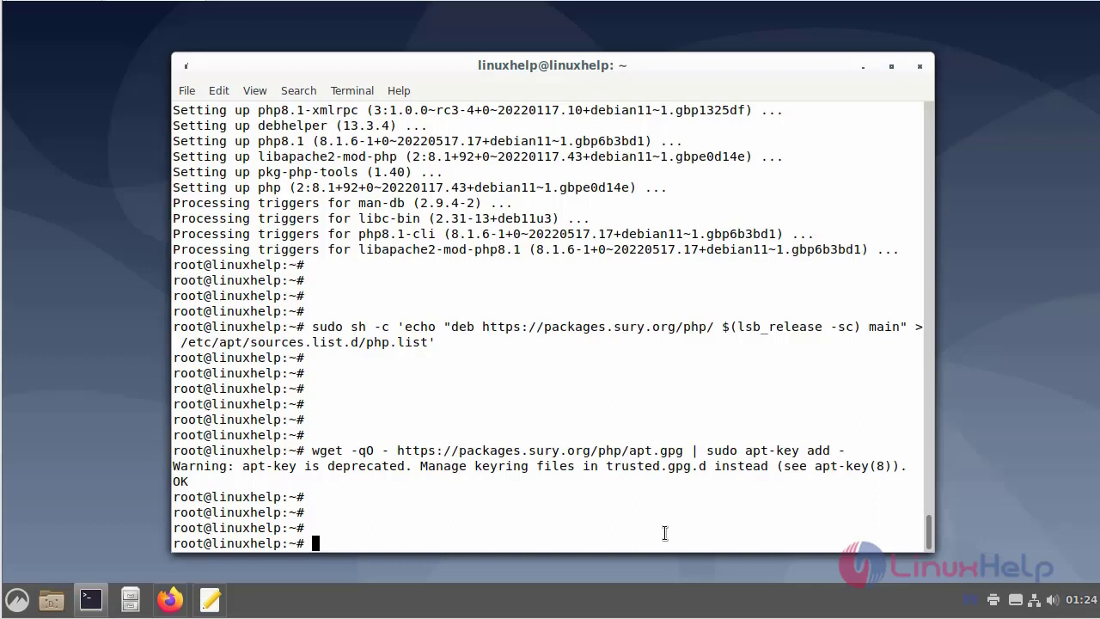
type("apt update")
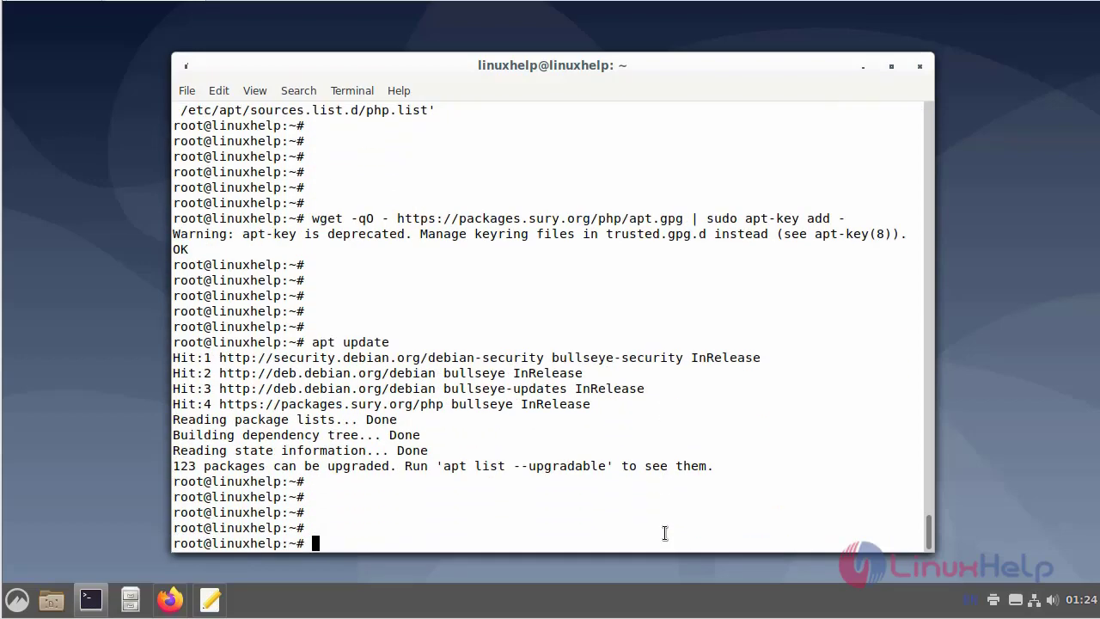
type("php -v")
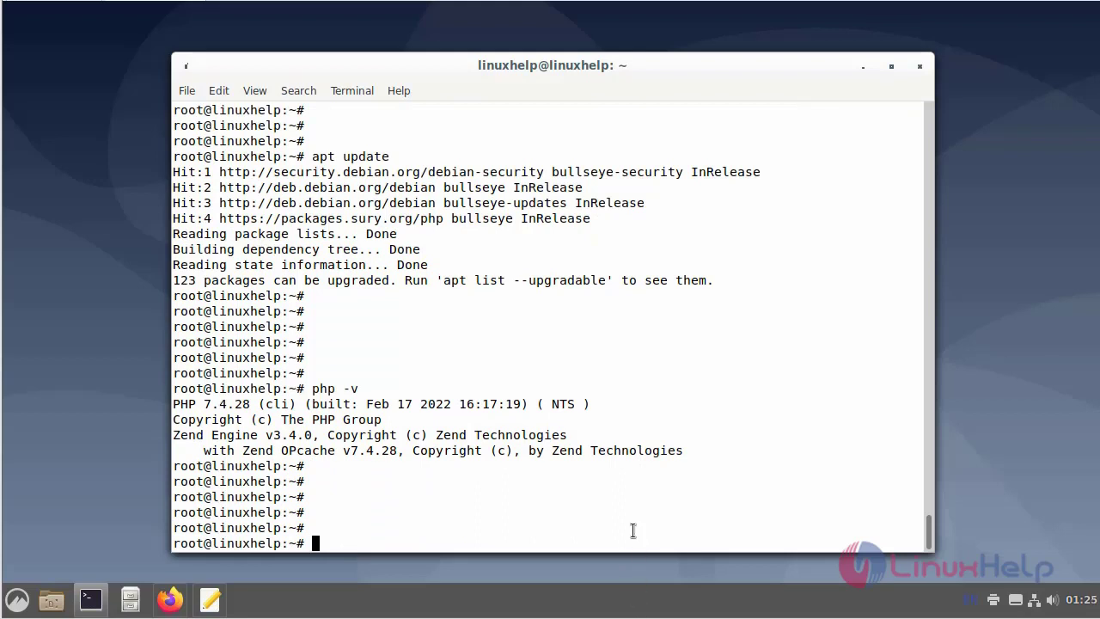
- List installed PHP packages with dpkg --get-selections | grep -i php, showing 7.4 and 8.1
type("d")
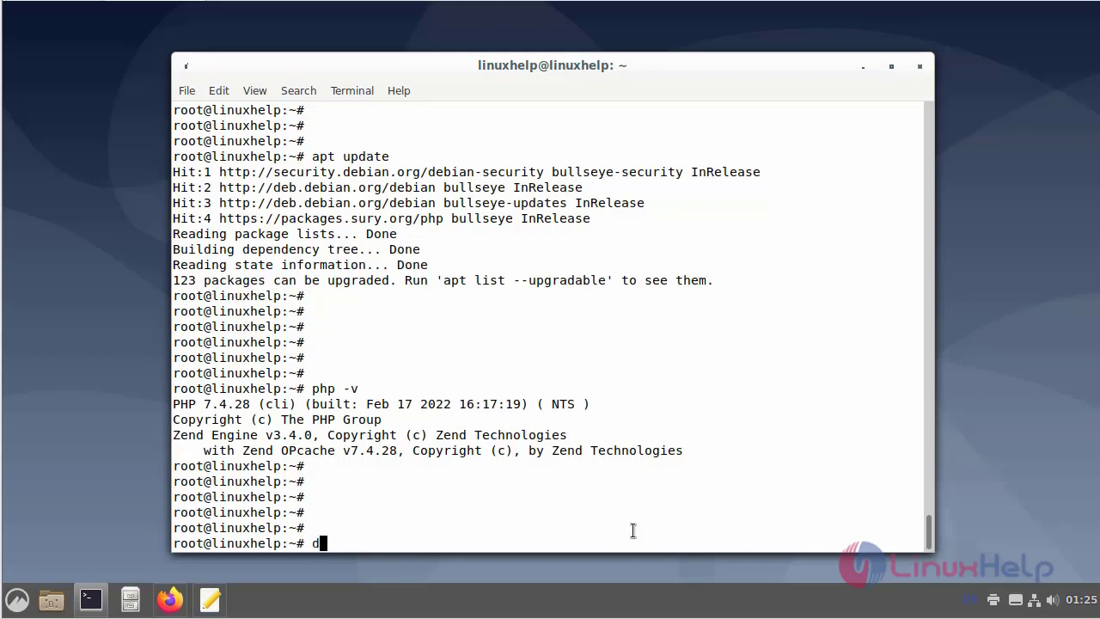
type("pkg")
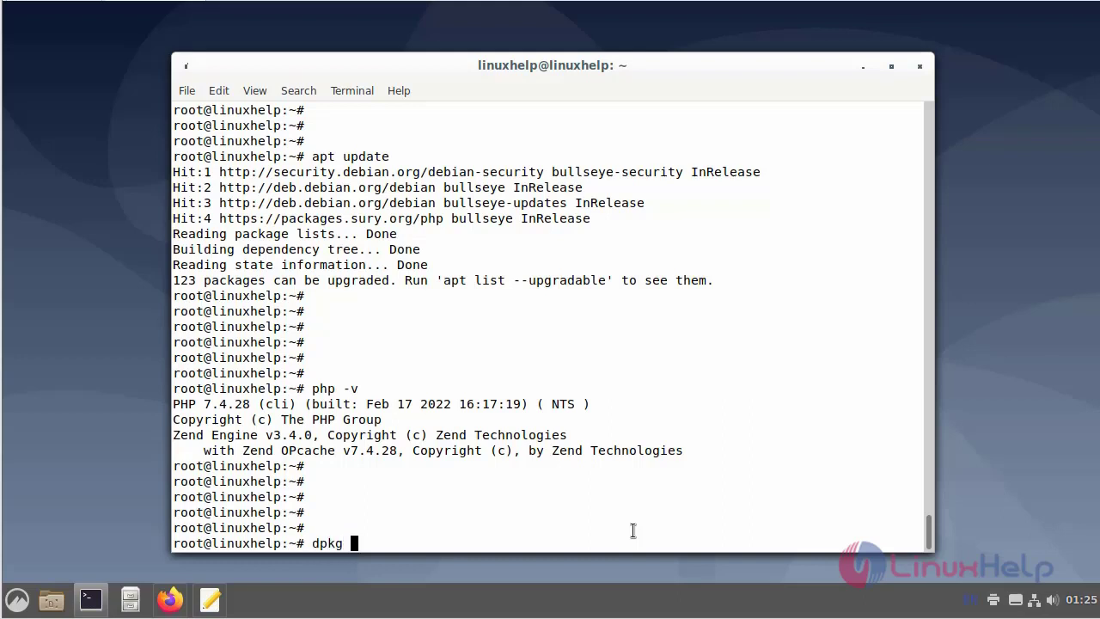
type("--get-selectio")
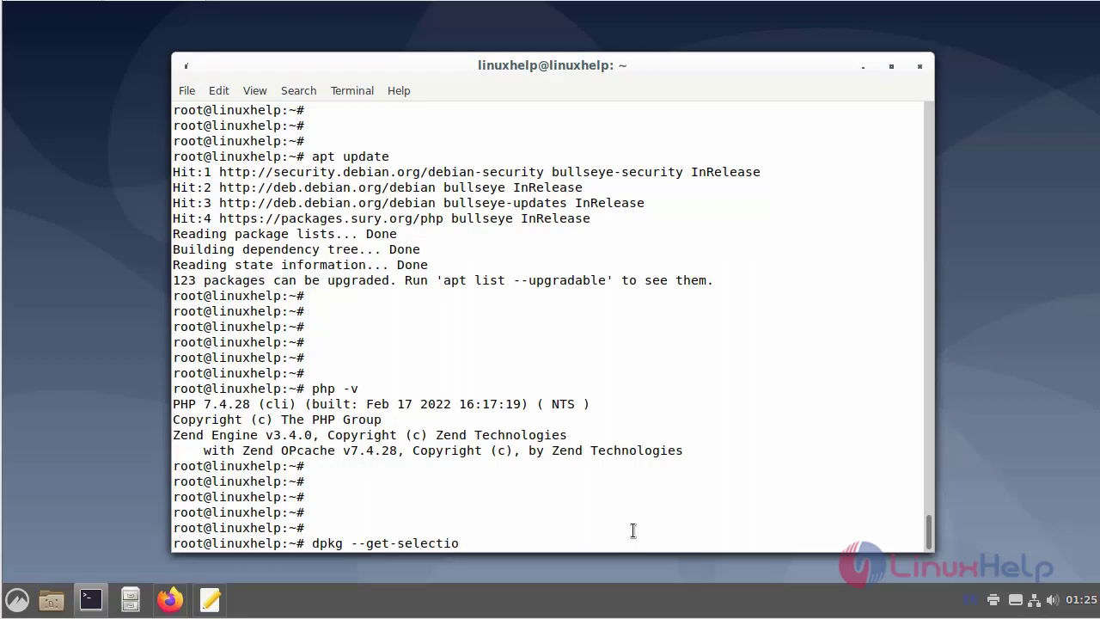
type("ns |")
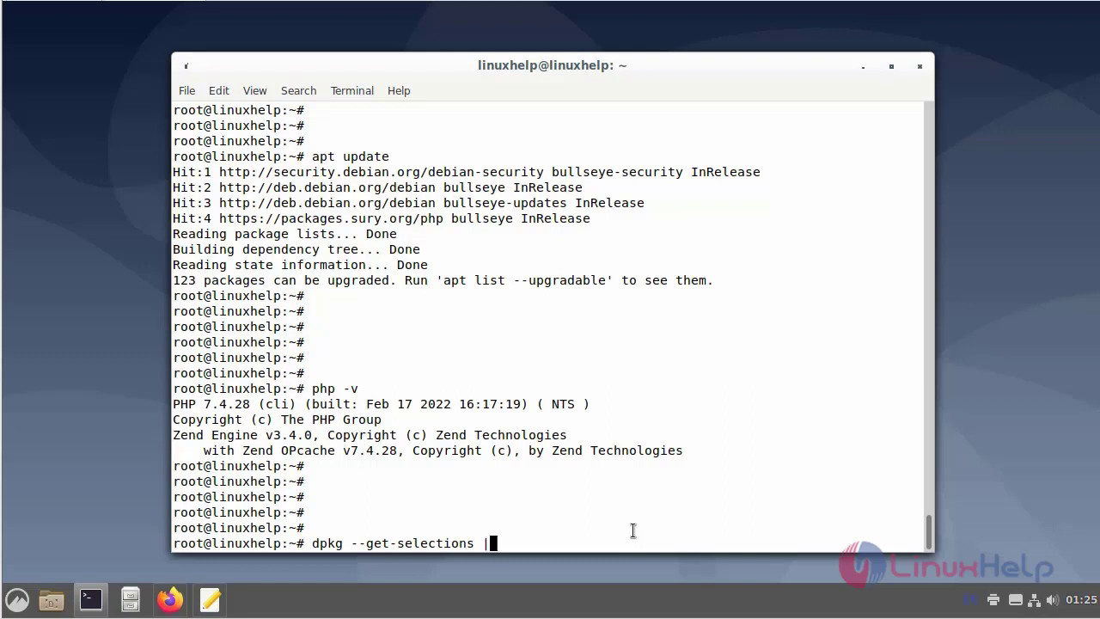
type("grep")
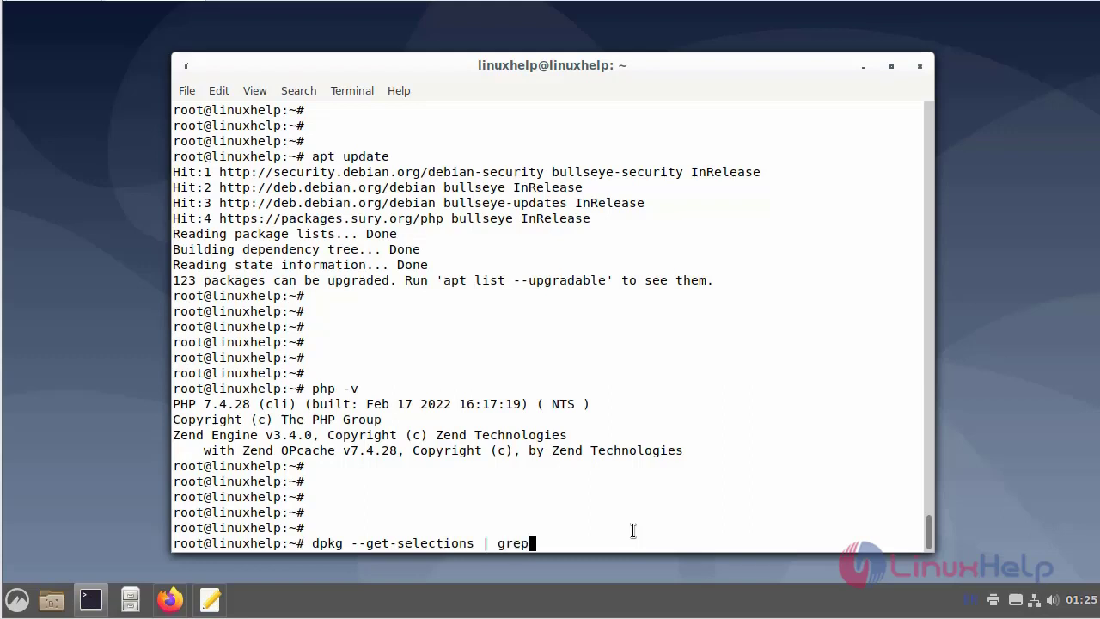
type("-i")
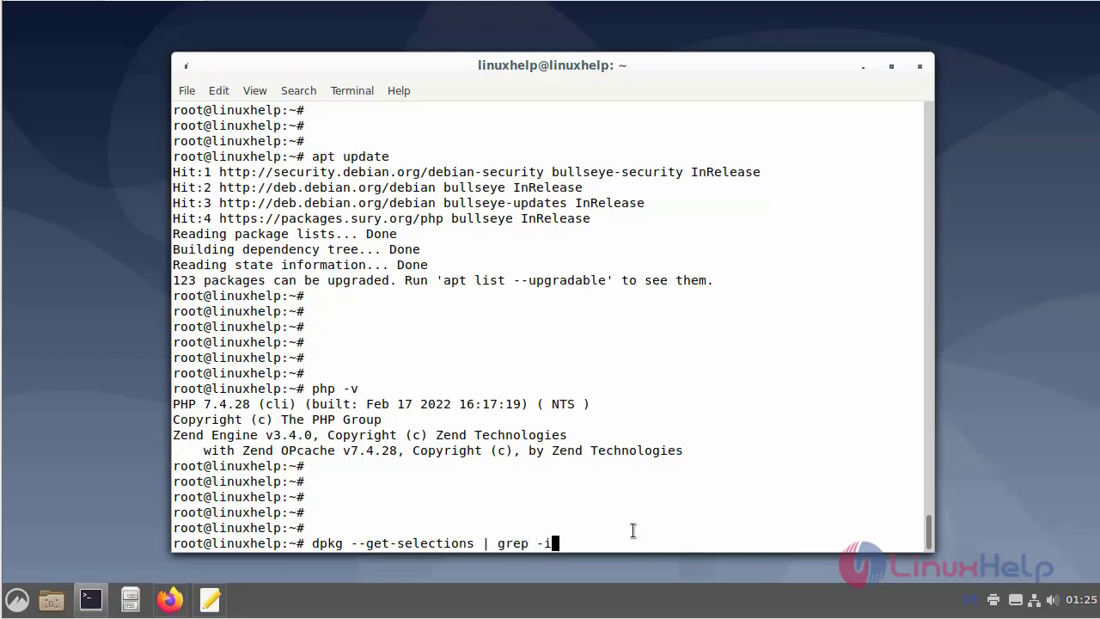
type("php")
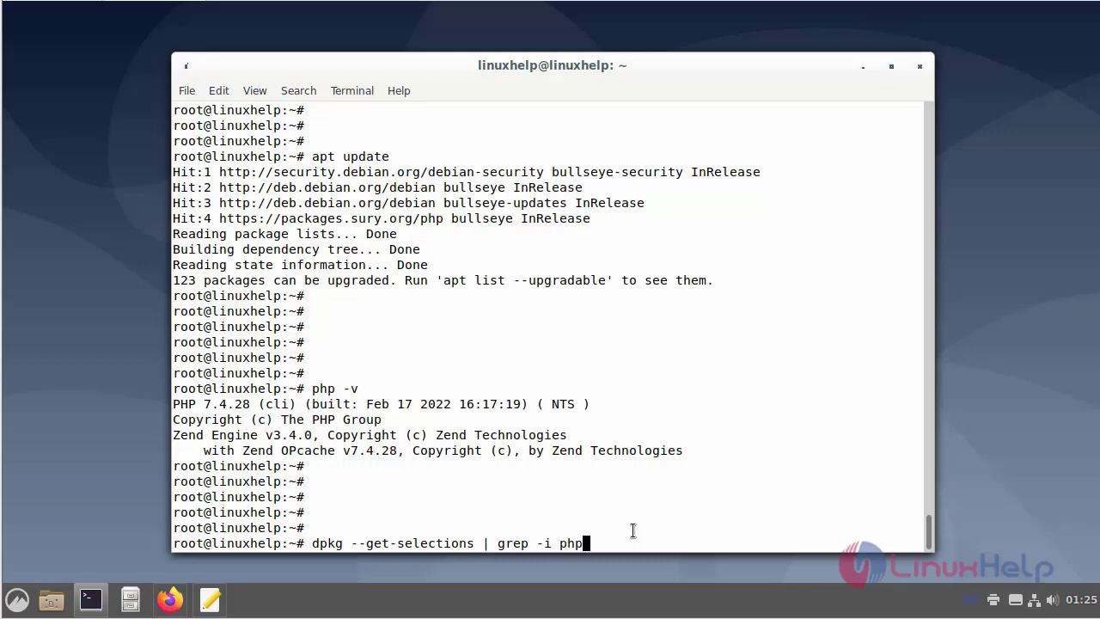
key("Return")
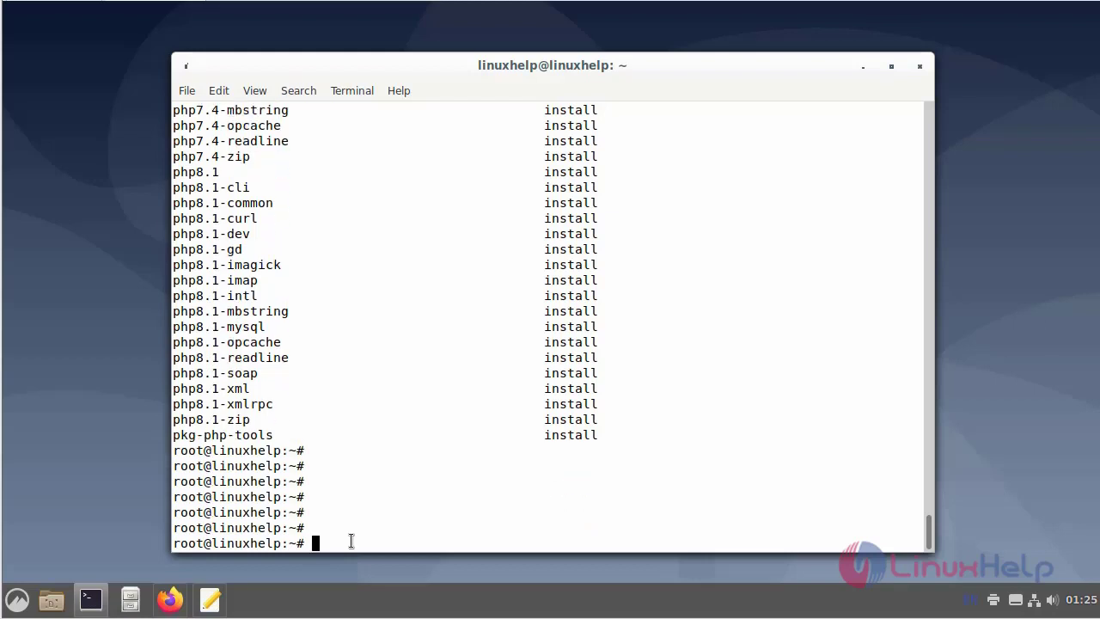
type("sudo update-alternatives --config php")
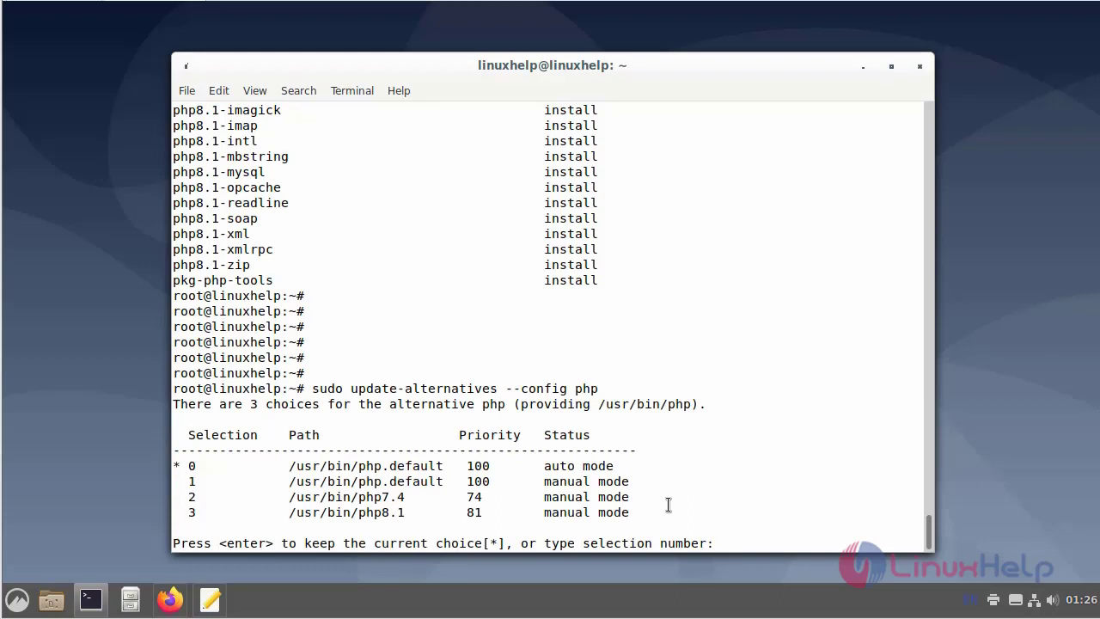
- Choose option 3 (/usr/bin/php8.1) and verify php -v reports PHP 8.1.6
type("3")
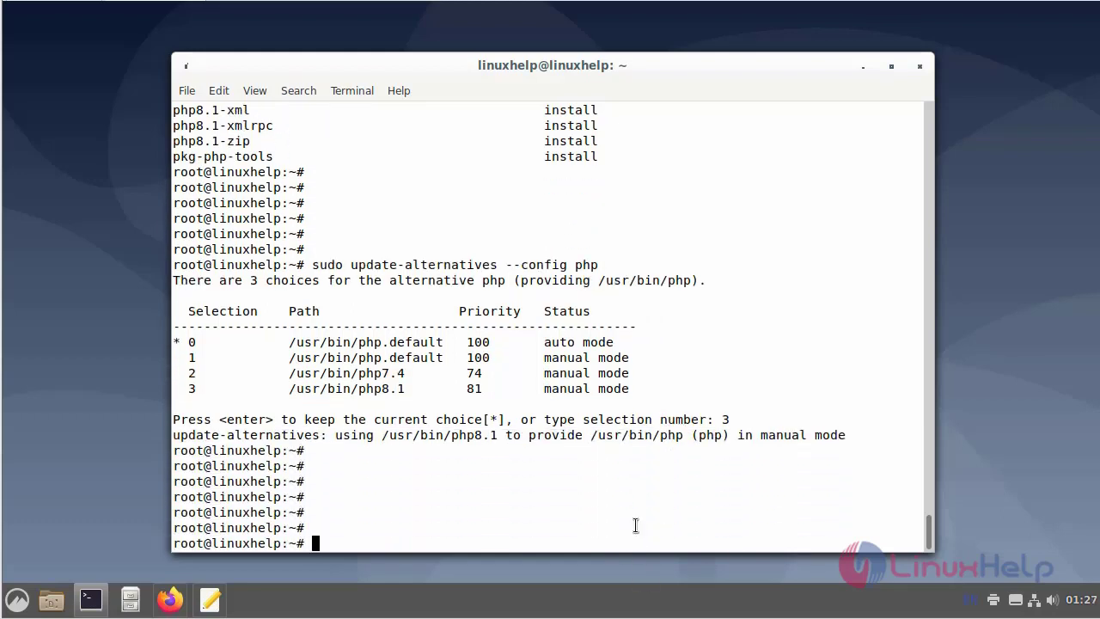
type("php -v")
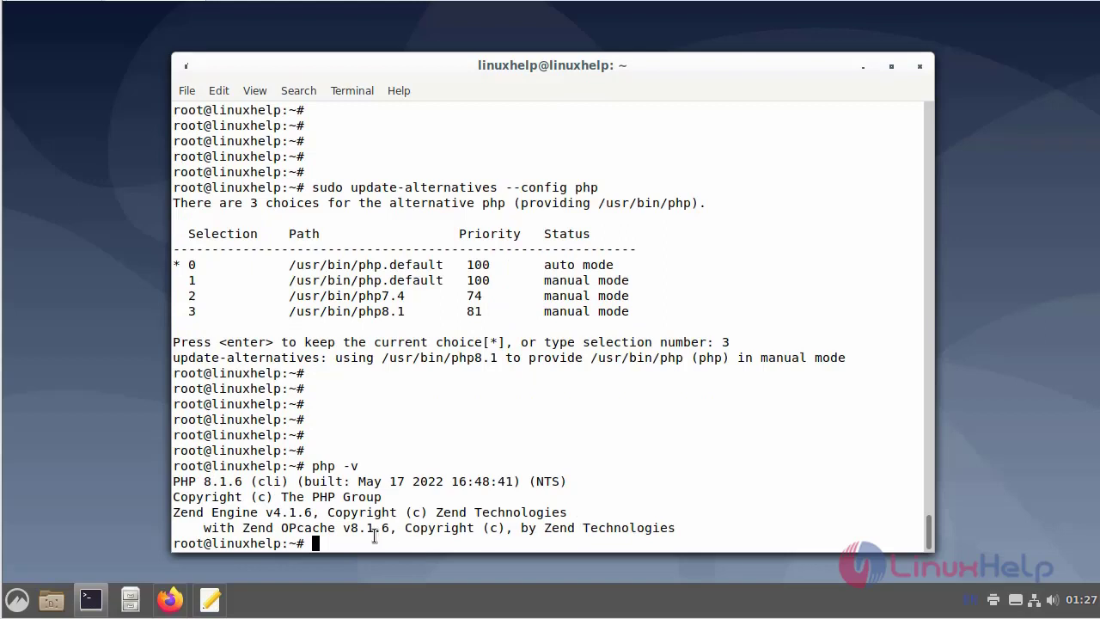
mouse_move(342, 524)
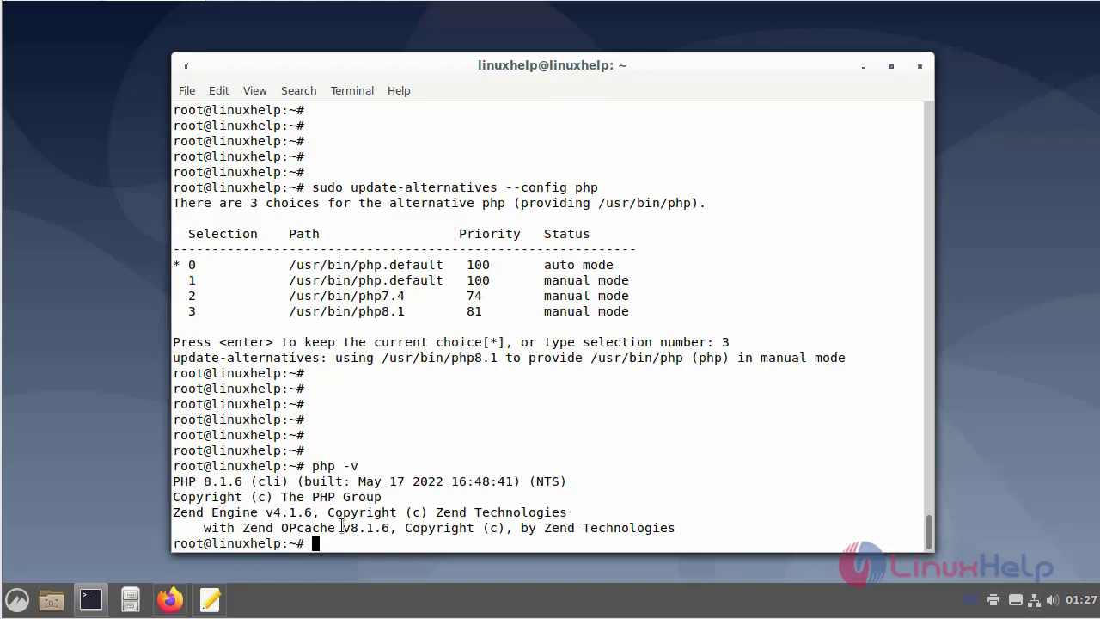